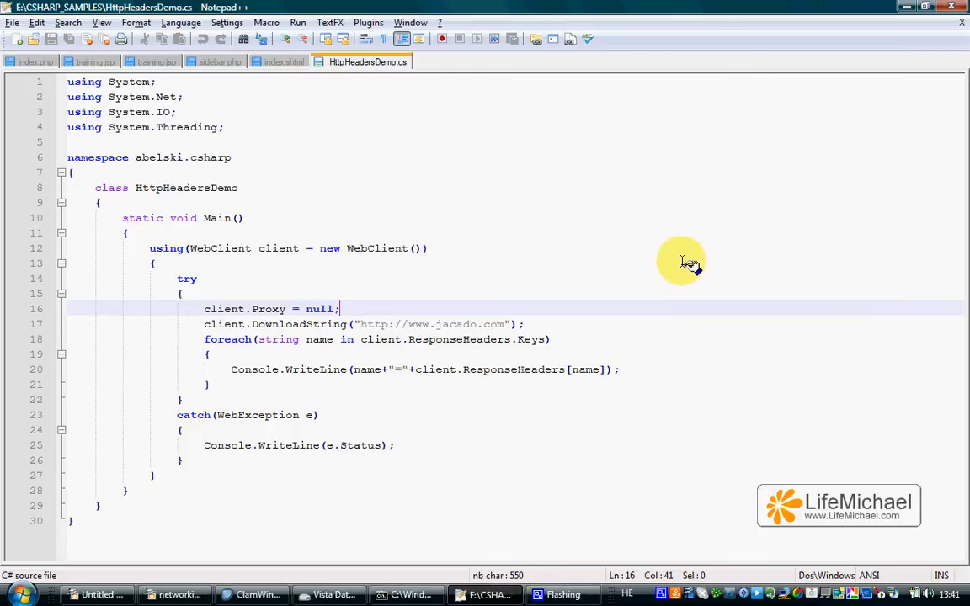
mouse_move(657, 244)
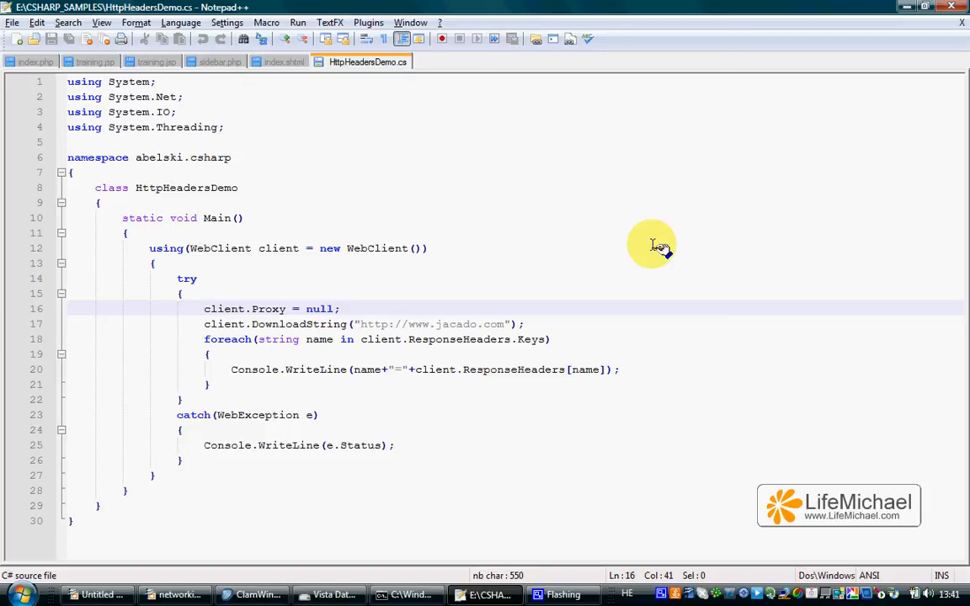
mouse_move(602, 337)
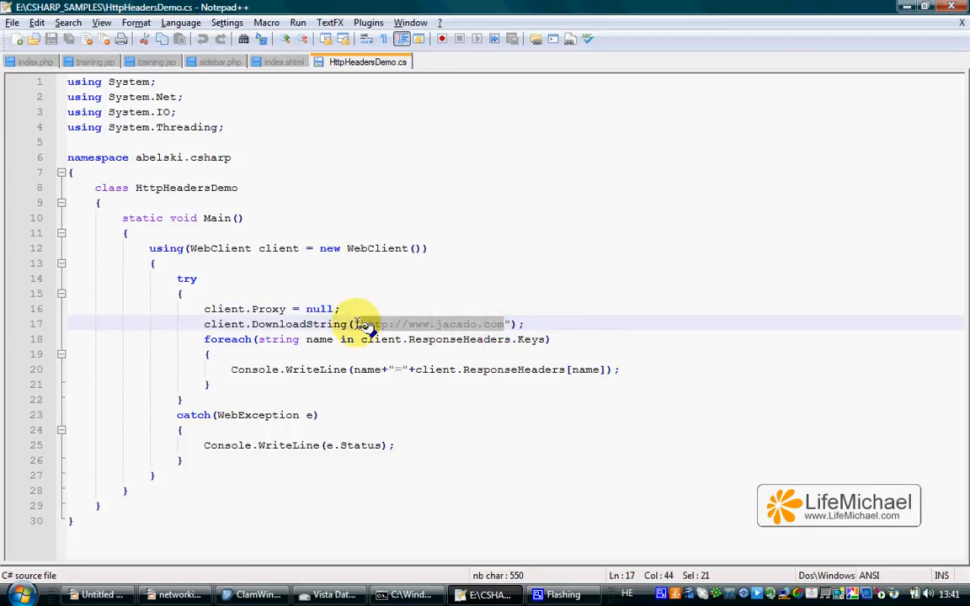
mouse_move(522, 253)
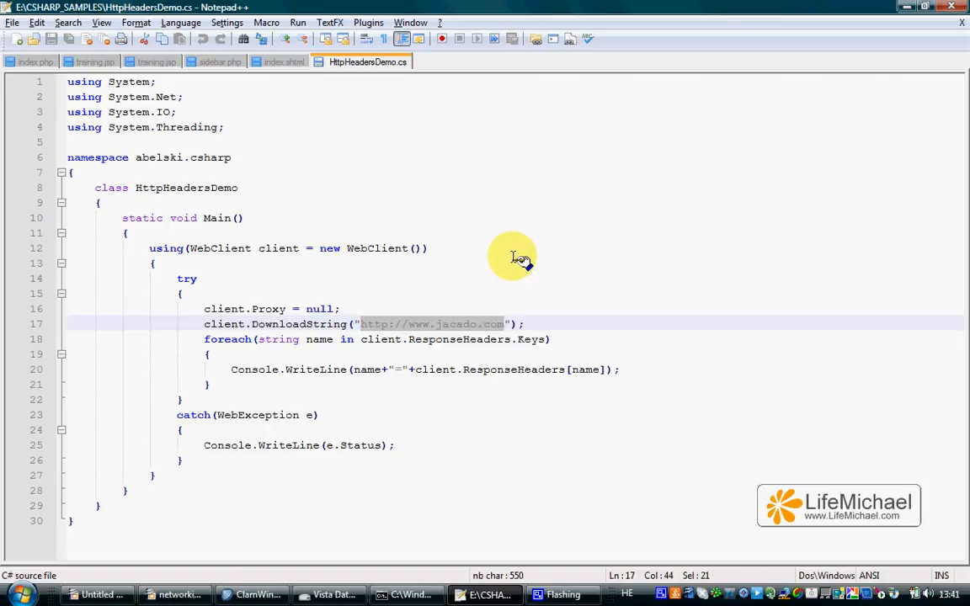
mouse_move(527, 254)
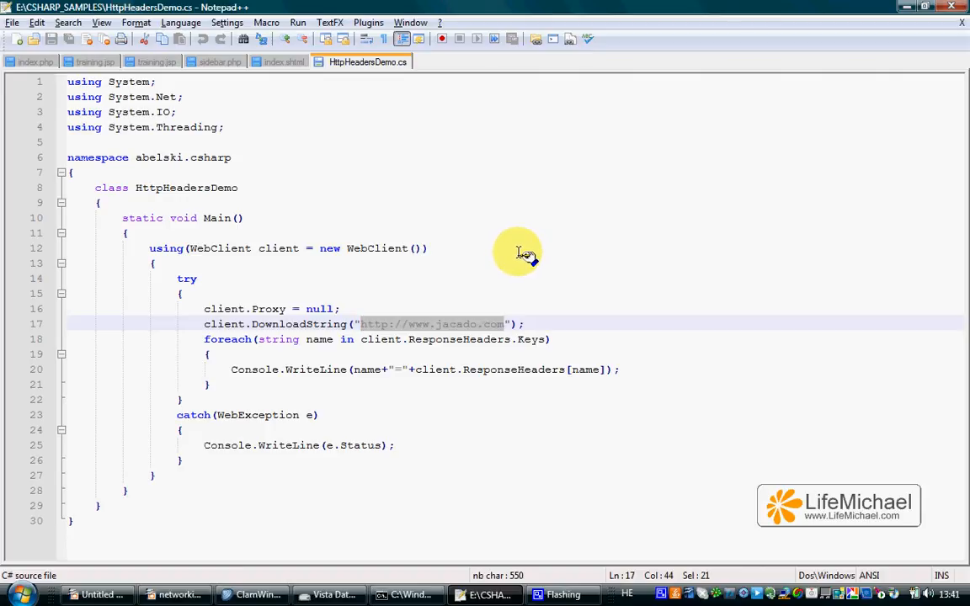
mouse_move(526, 261)
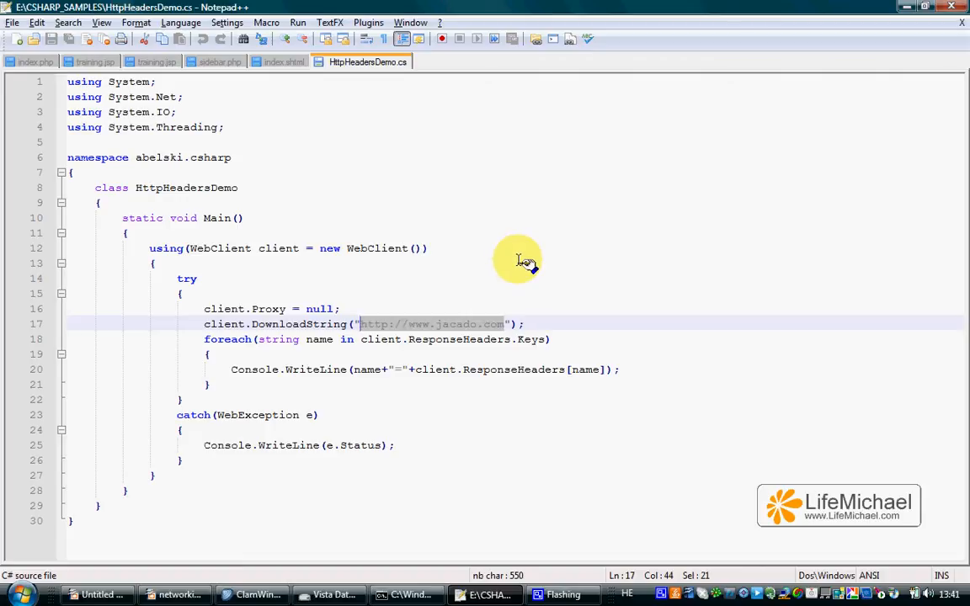
mouse_move(519, 259)
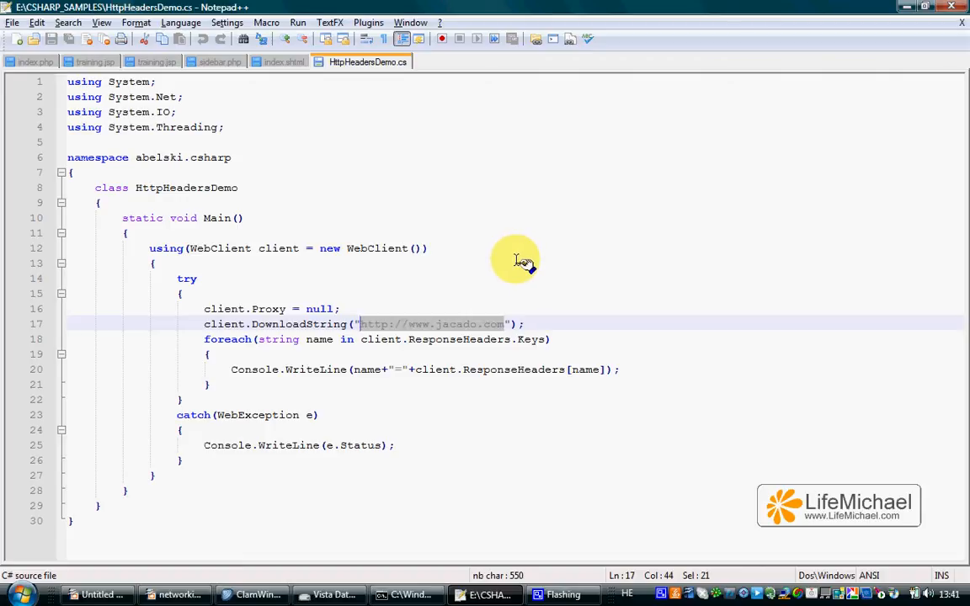
mouse_move(514, 257)
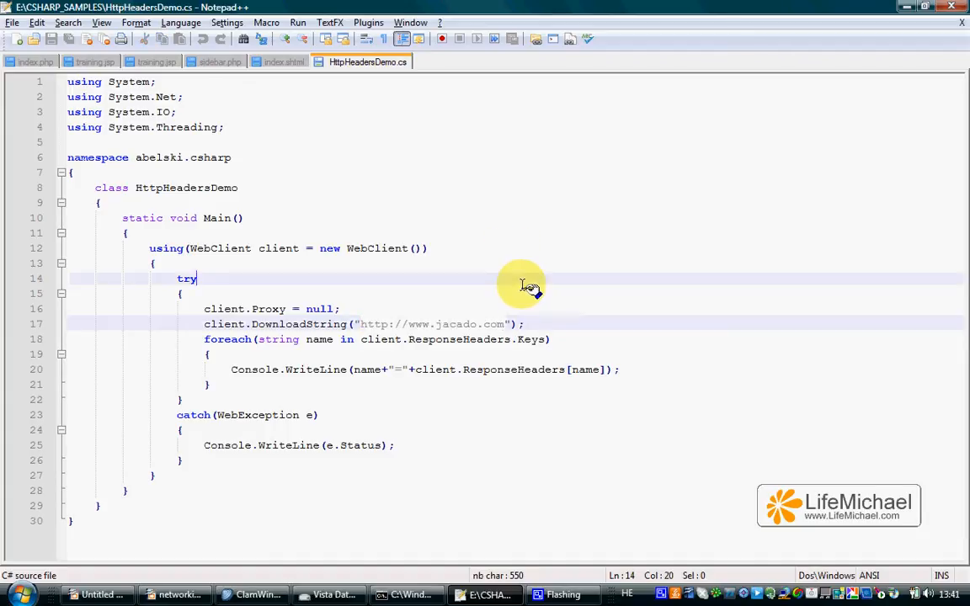
double_click(459, 340)
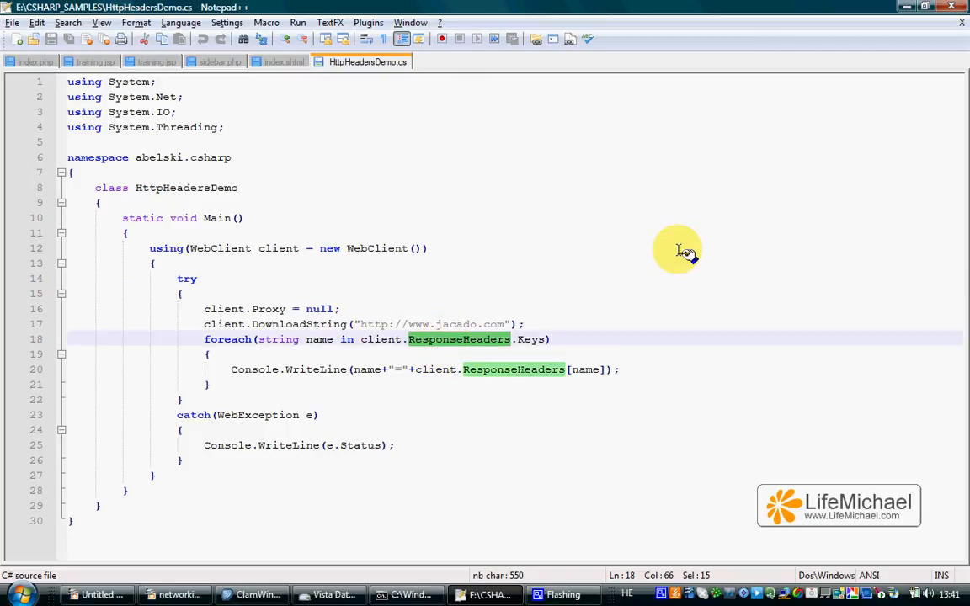
mouse_move(681, 251)
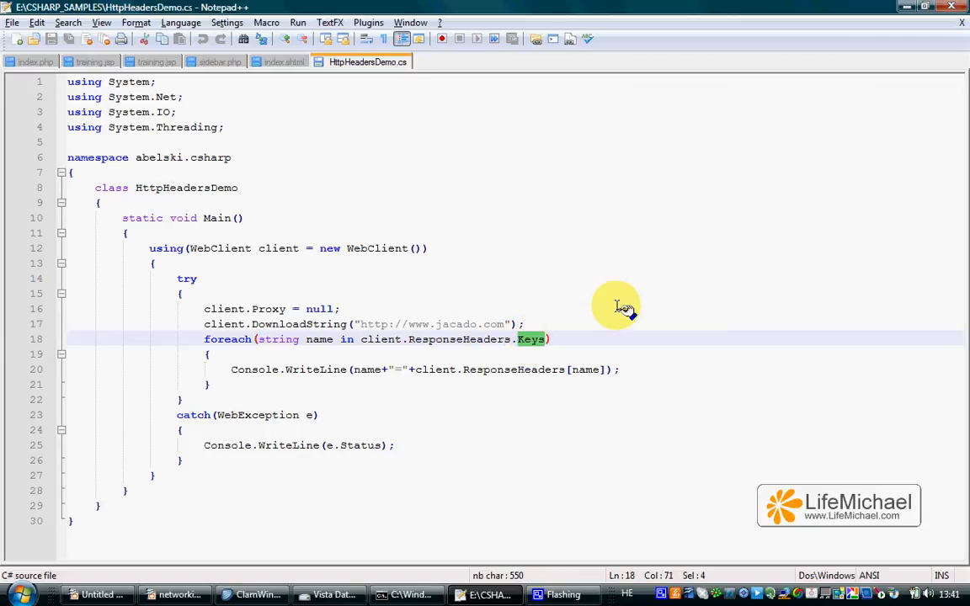
mouse_move(629, 273)
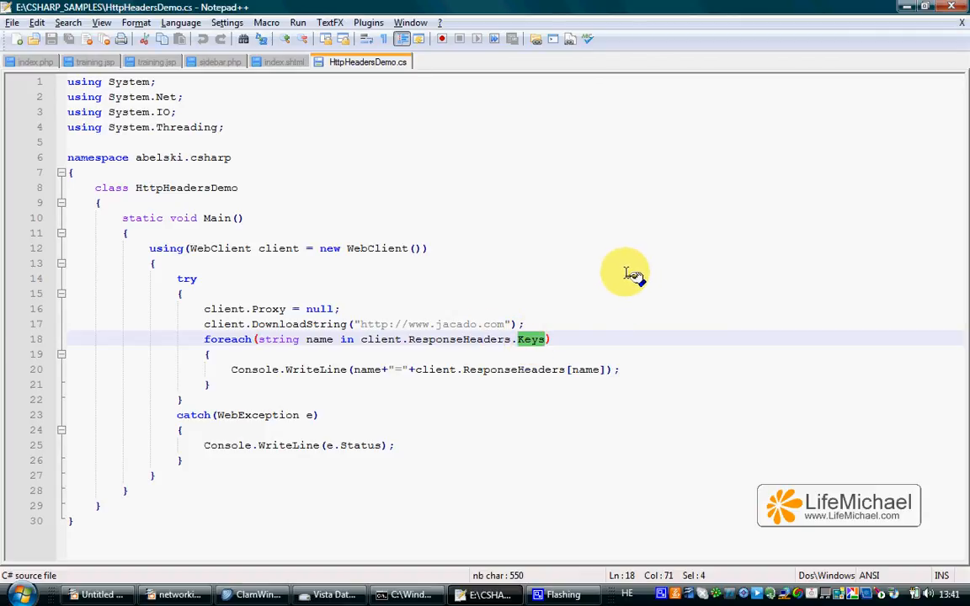
left_click(197, 279)
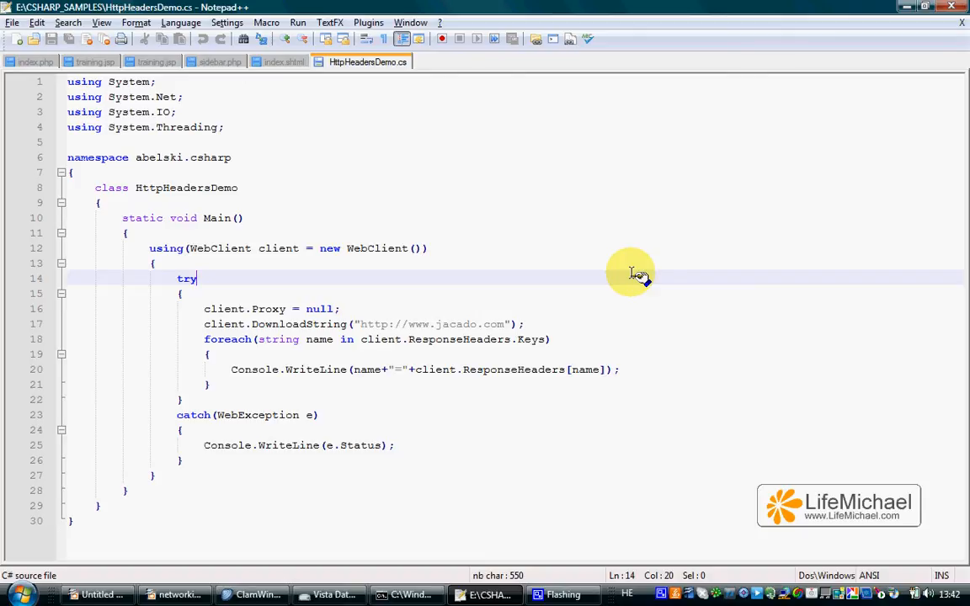
mouse_move(633, 279)
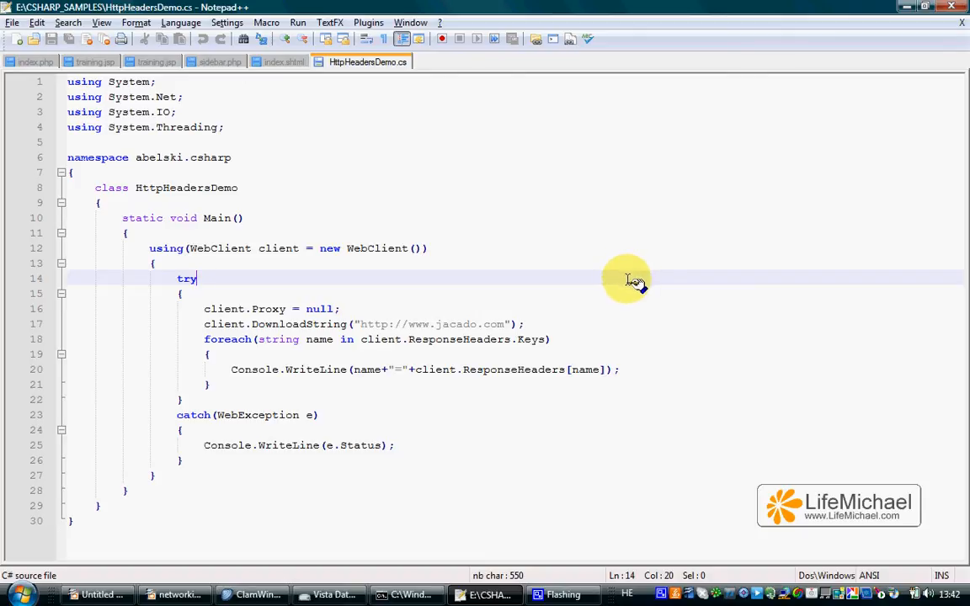
mouse_move(627, 285)
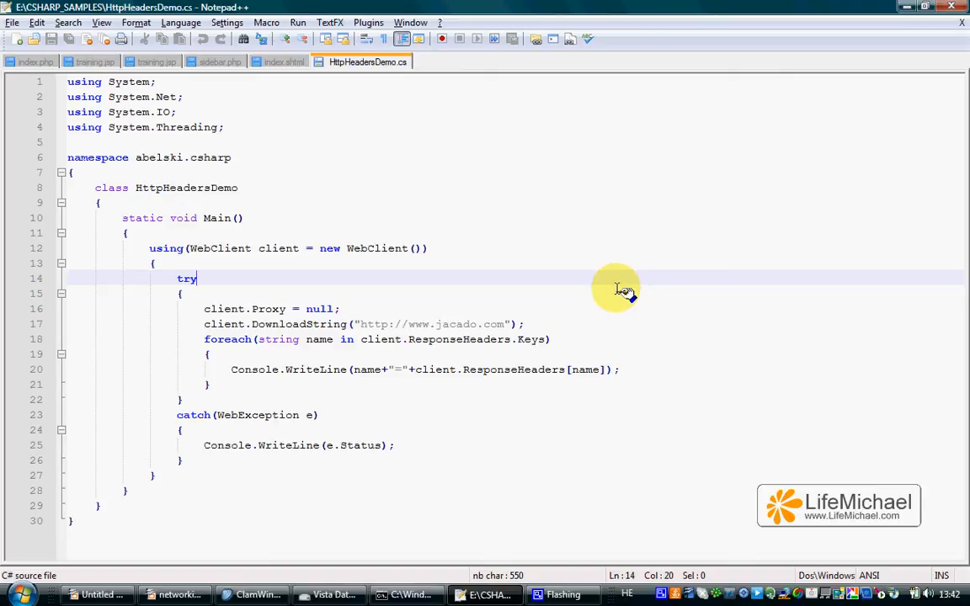
mouse_move(640, 353)
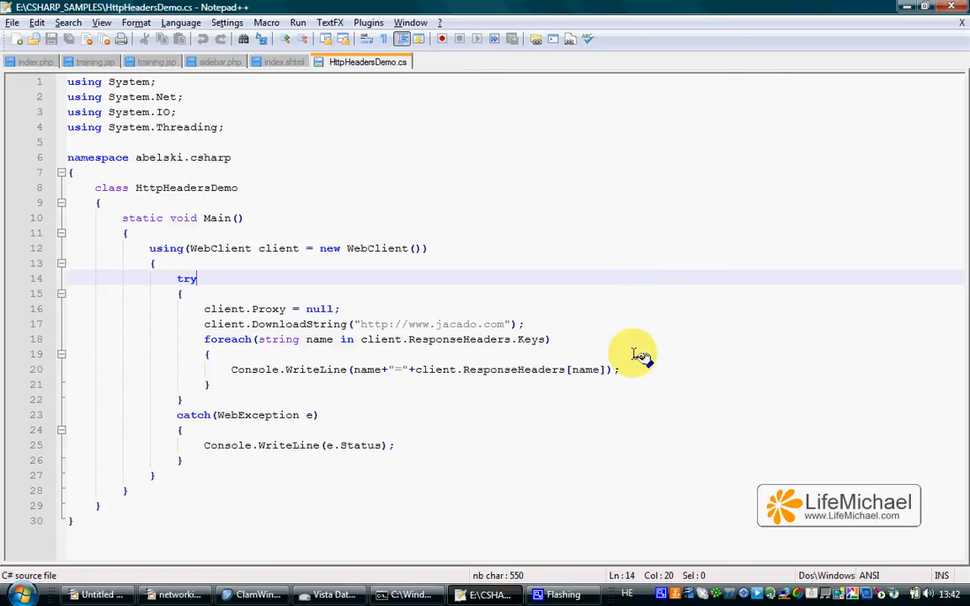
left_click(606, 369)
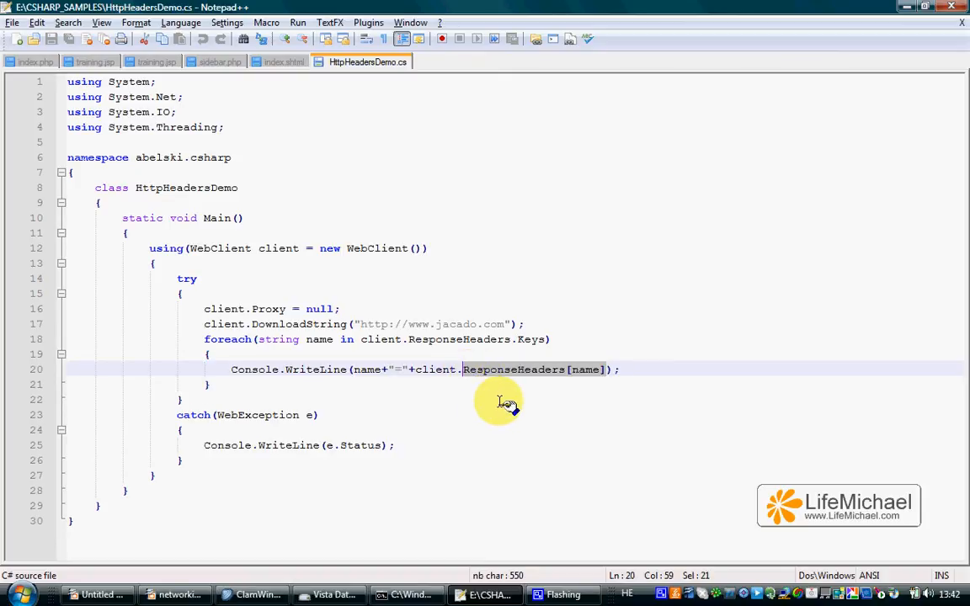
mouse_move(476, 376)
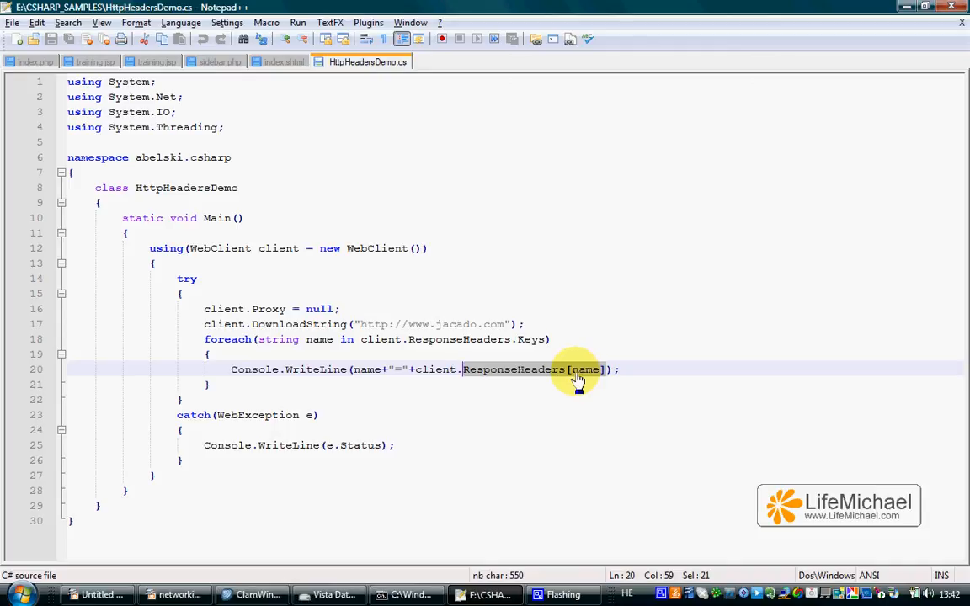
mouse_move(585, 380)
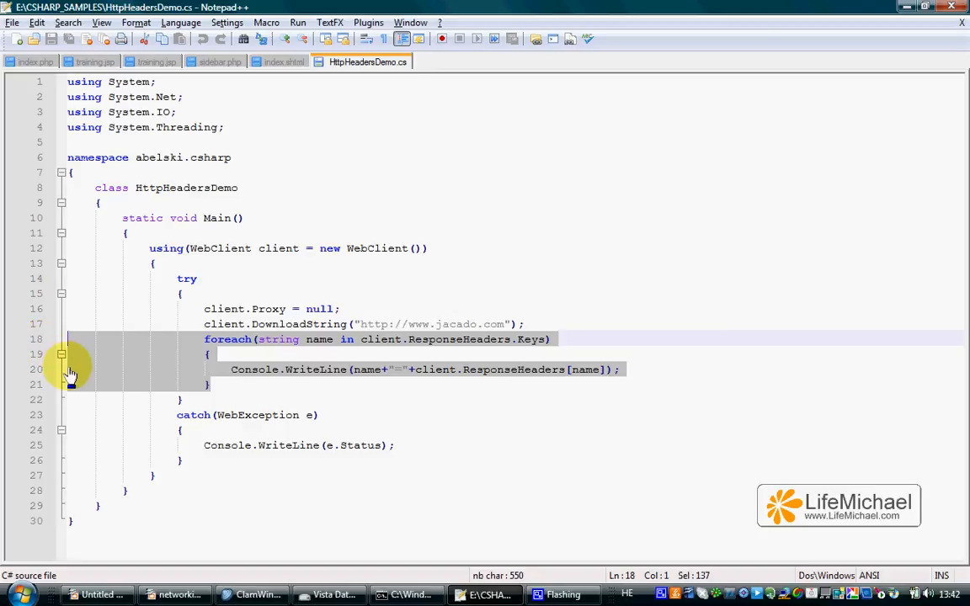
mouse_move(671, 301)
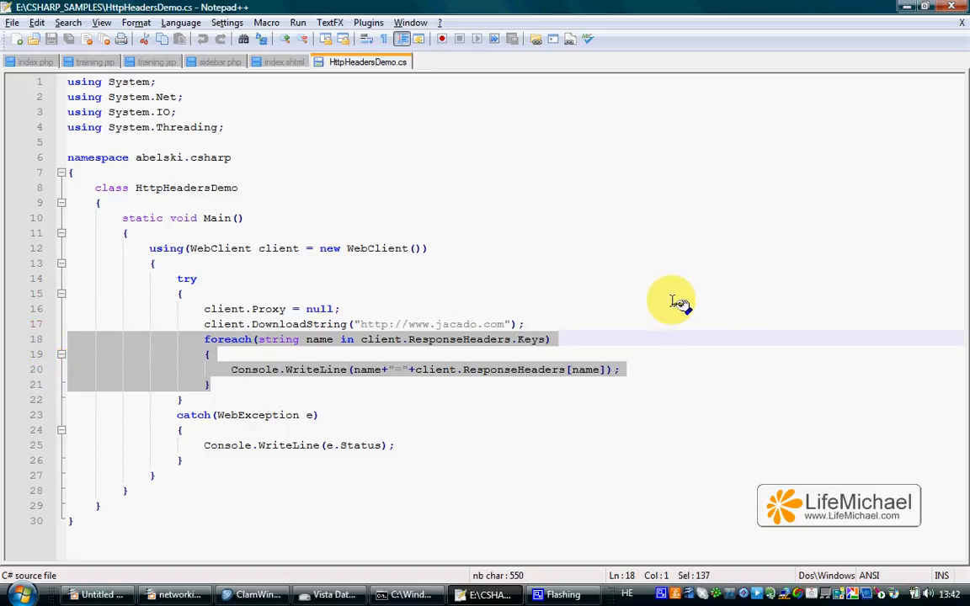
mouse_move(689, 287)
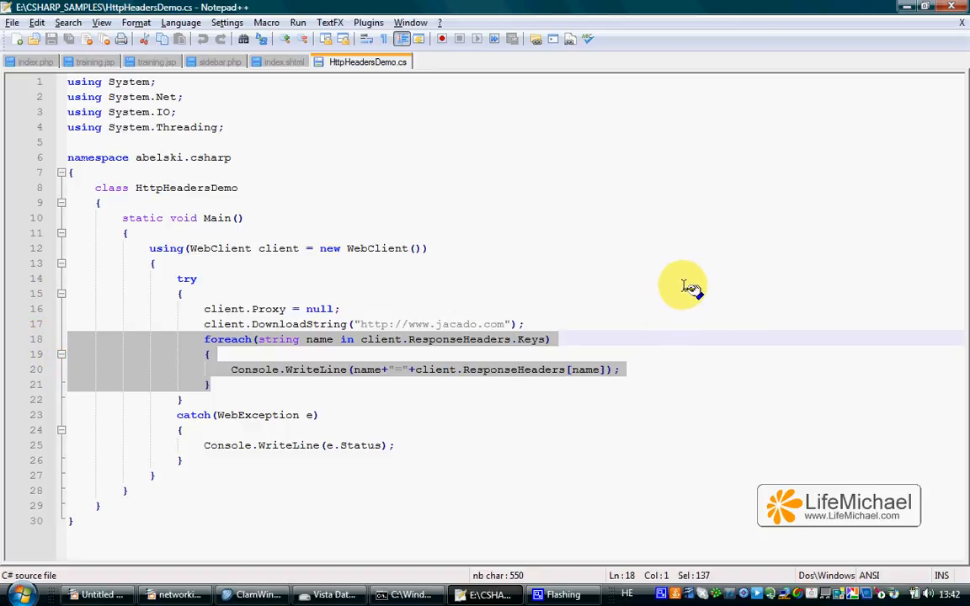
left_click(523, 325)
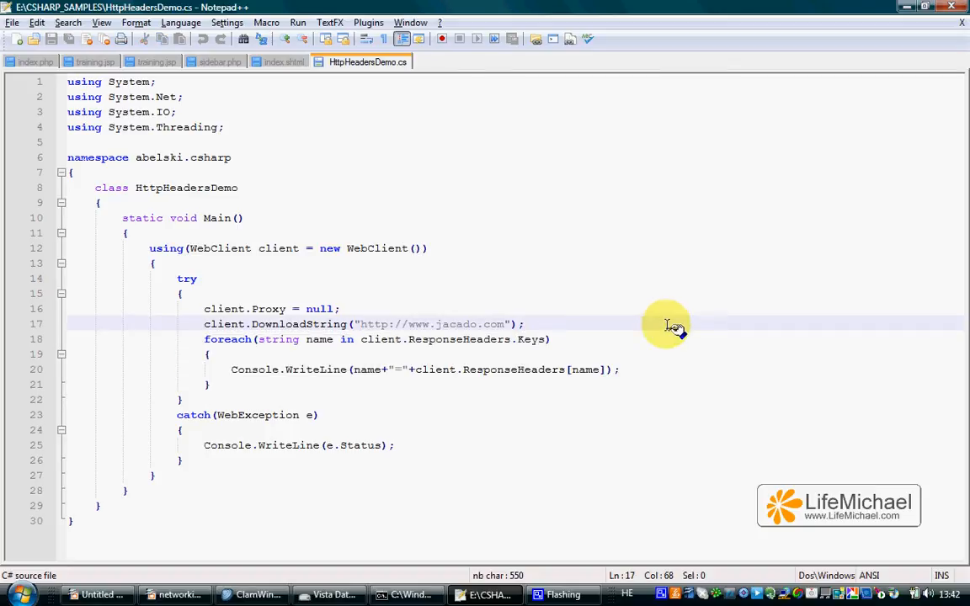
mouse_move(598, 403)
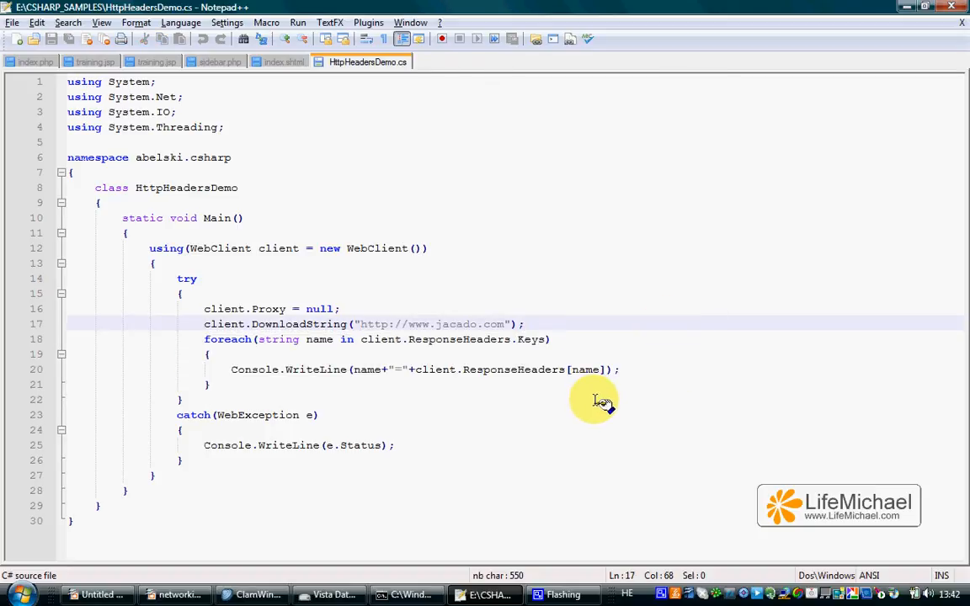
mouse_move(560, 427)
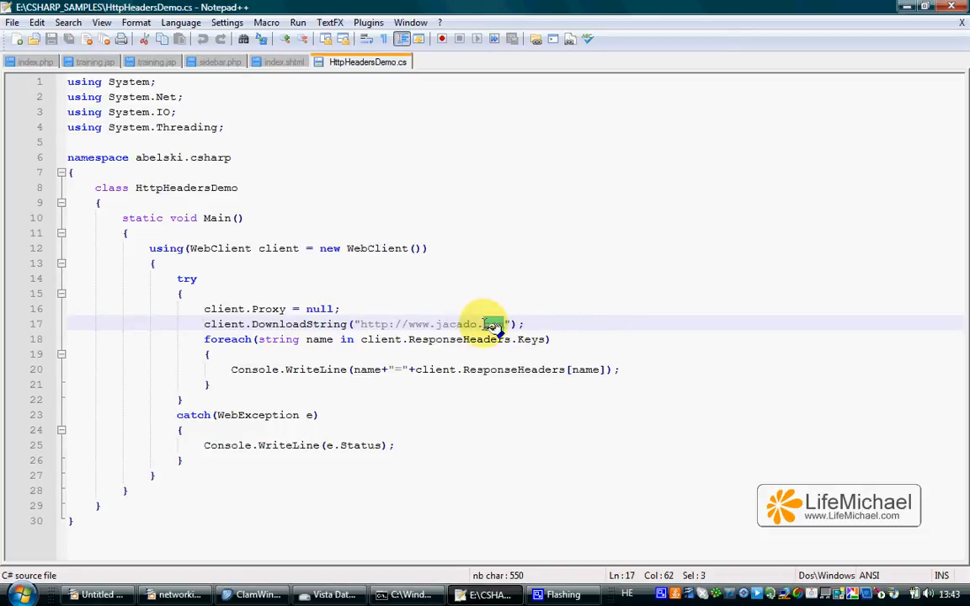
left_click_drag(493, 324, 366, 323)
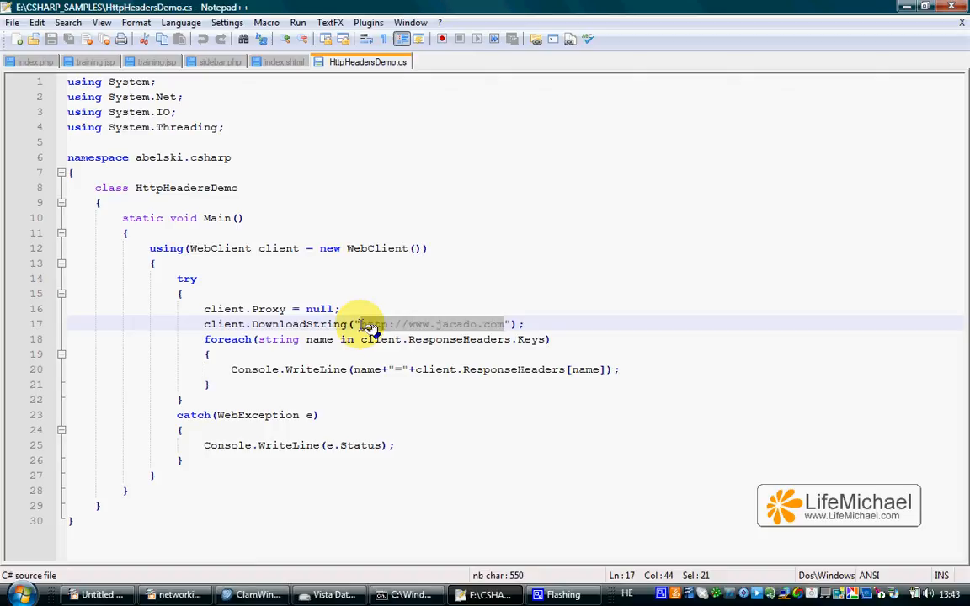